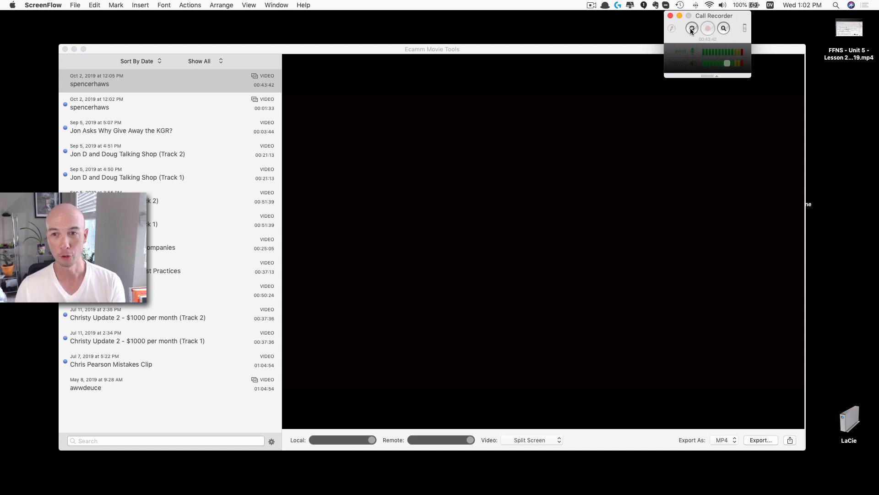
- Review Call Recorder settings: 1280 x 720 (Wide) image size and Multi-track video recording
click(692, 29)
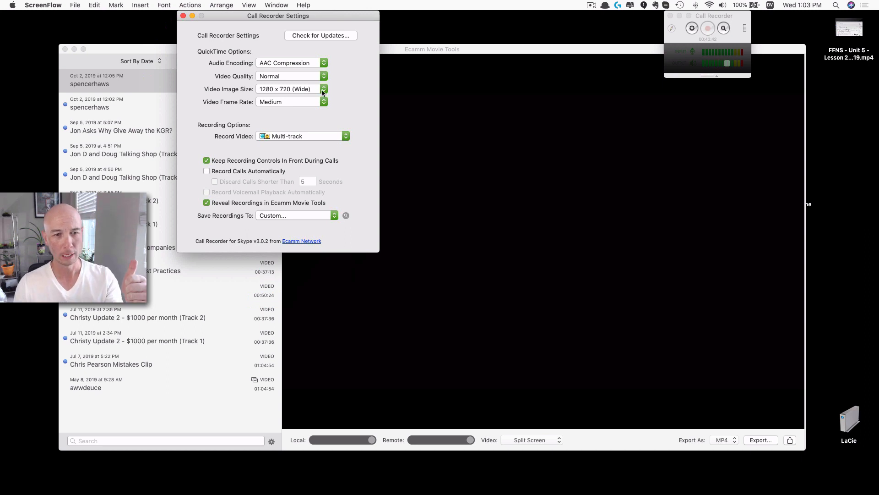
click(290, 89)
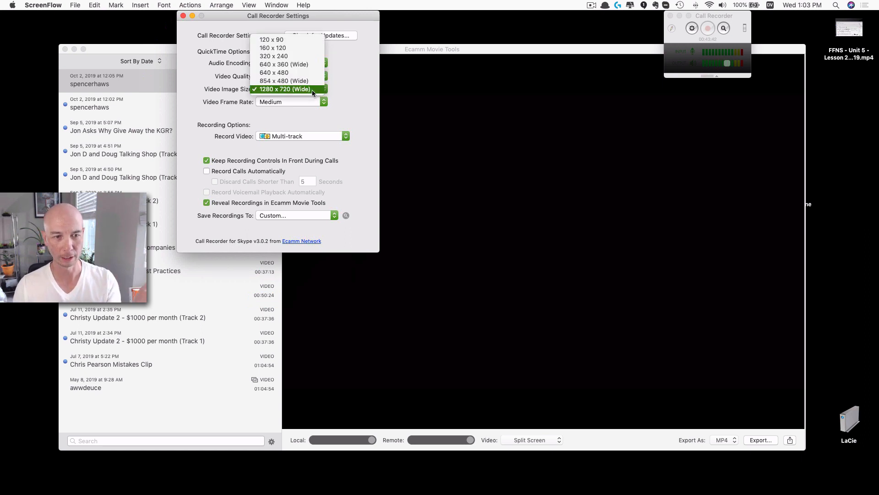
click(284, 89)
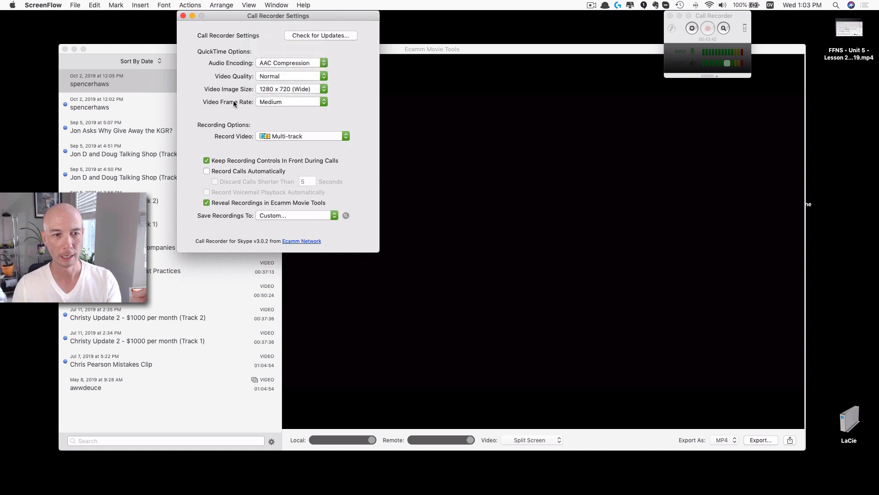
mouse_move(356, 120)
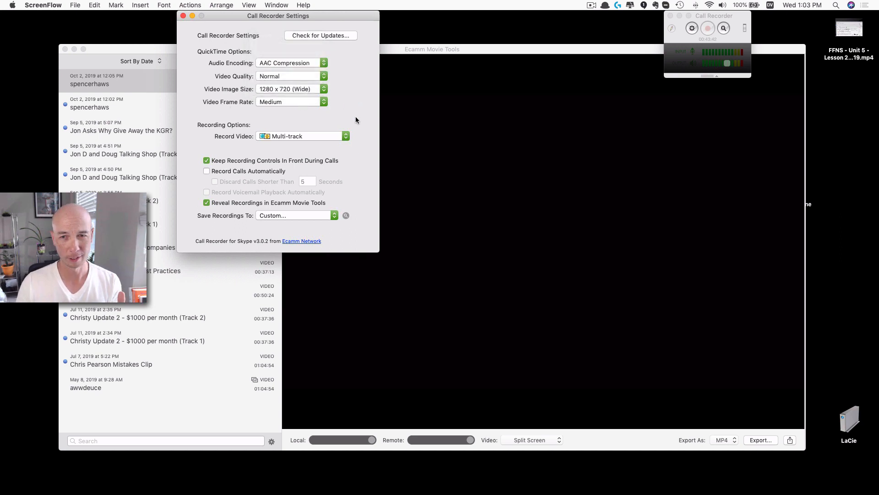
click(301, 136)
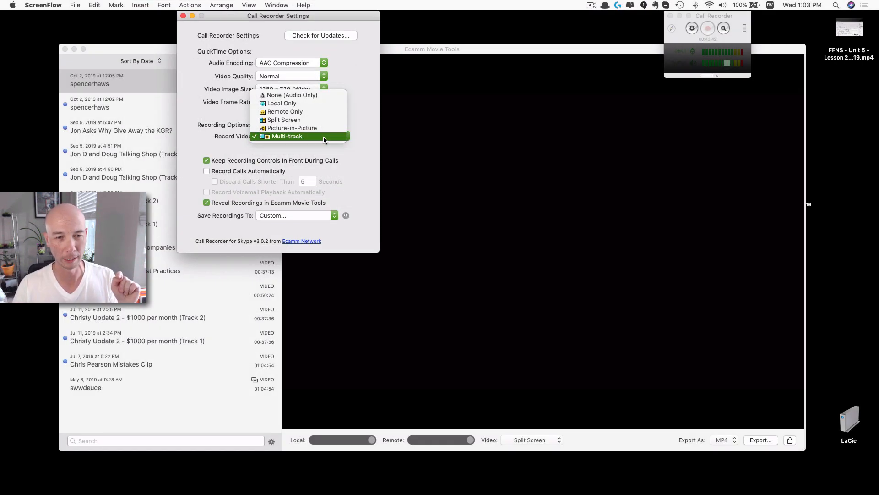
click(286, 136)
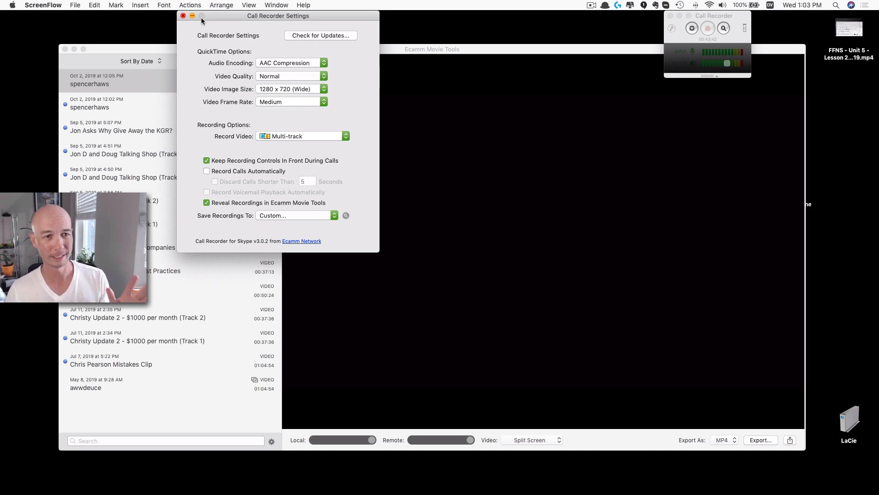
mouse_move(183, 16)
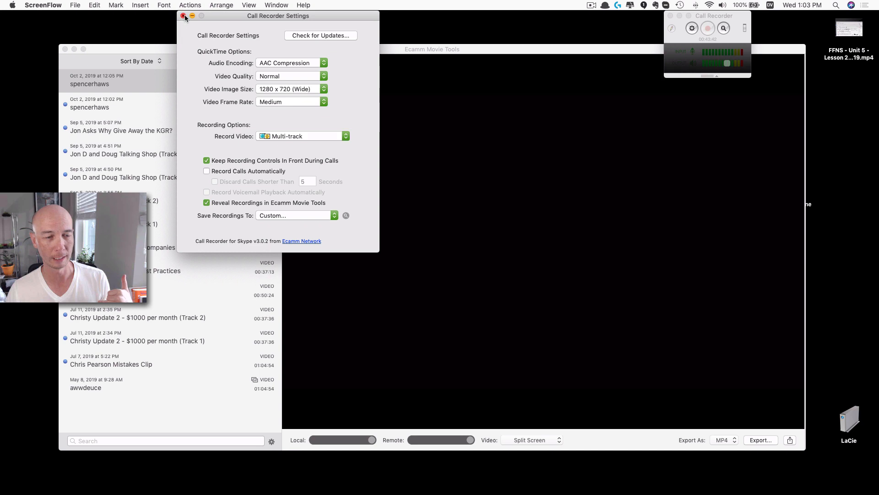
- Close the recorder settings and choose the 43-minute Oct 2 12:05 PM recording
click(184, 15)
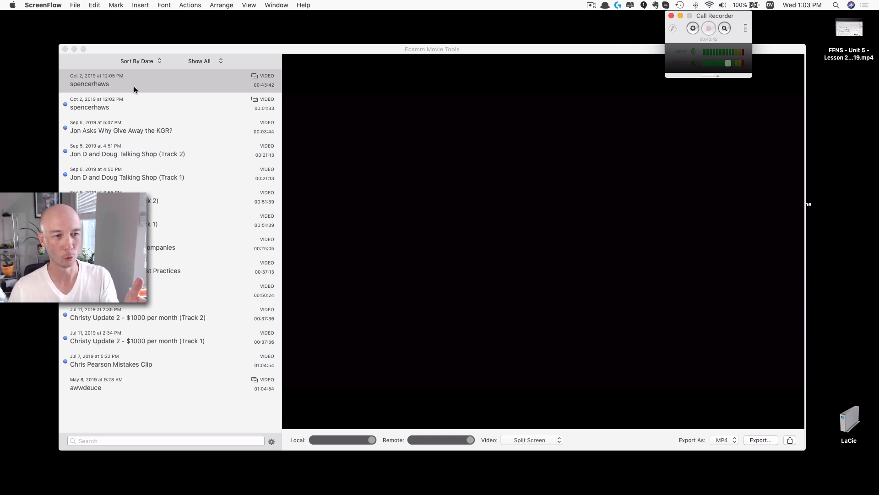
click(140, 83)
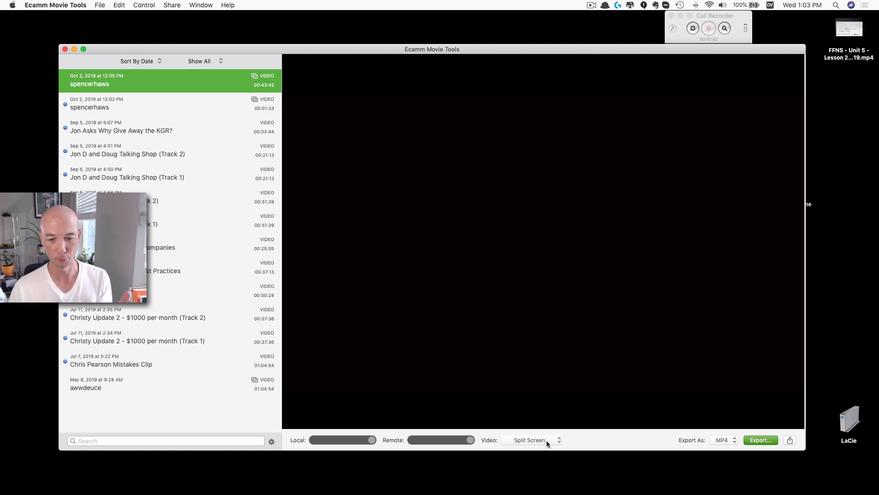
- Set Video to Separate Files, preview the call, and keep MP4 as the export format
click(530, 440)
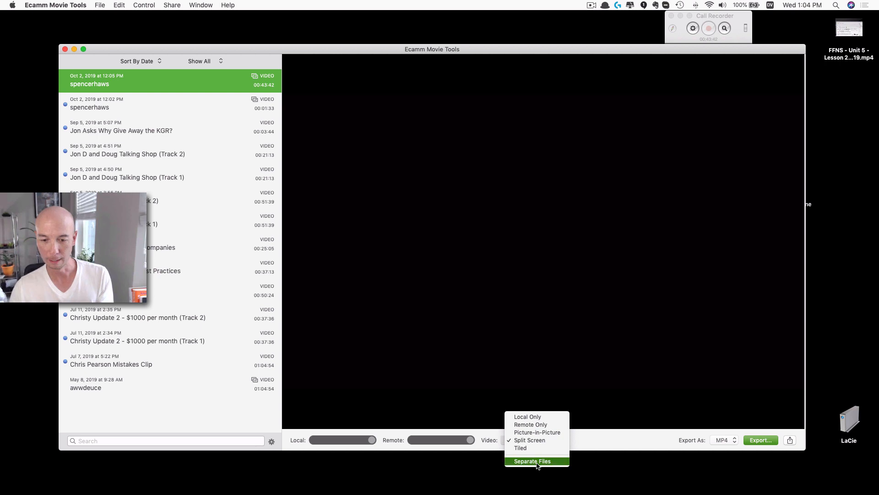
click(532, 460)
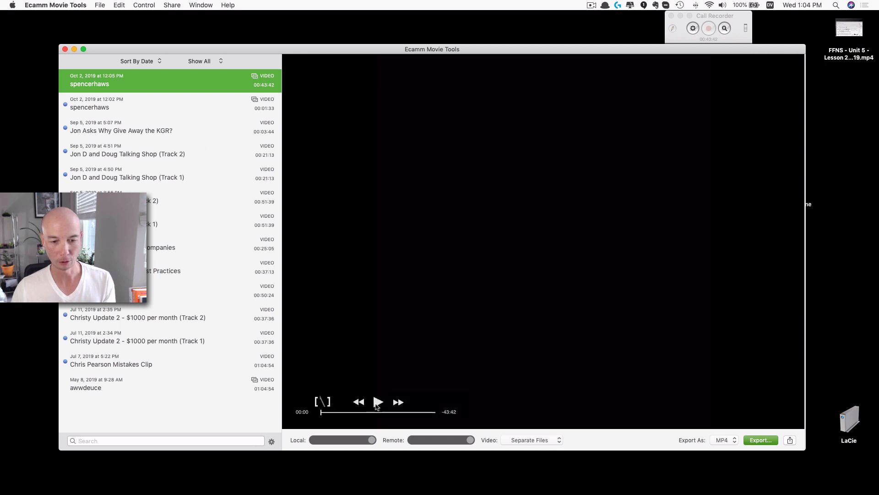
click(378, 401)
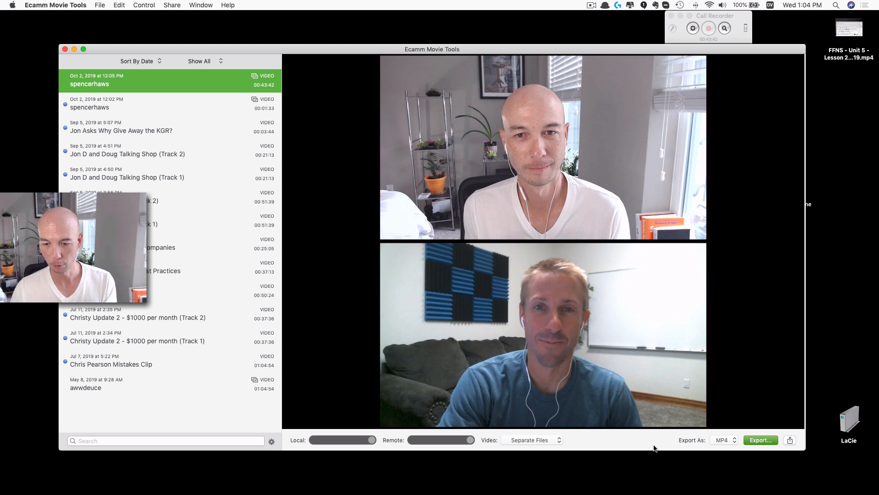
click(723, 439)
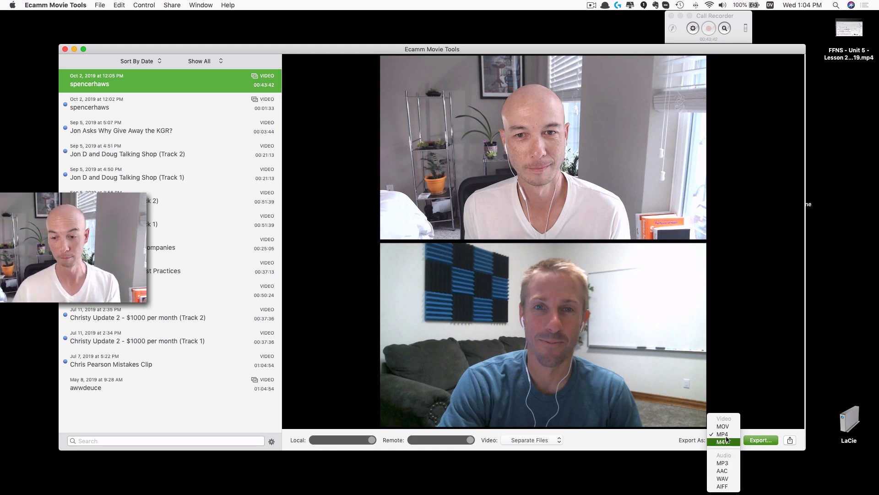
click(723, 433)
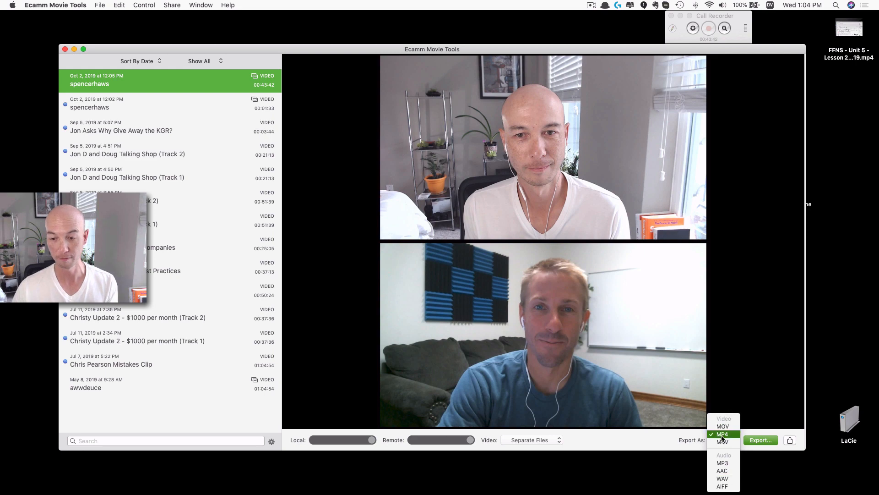
click(723, 433)
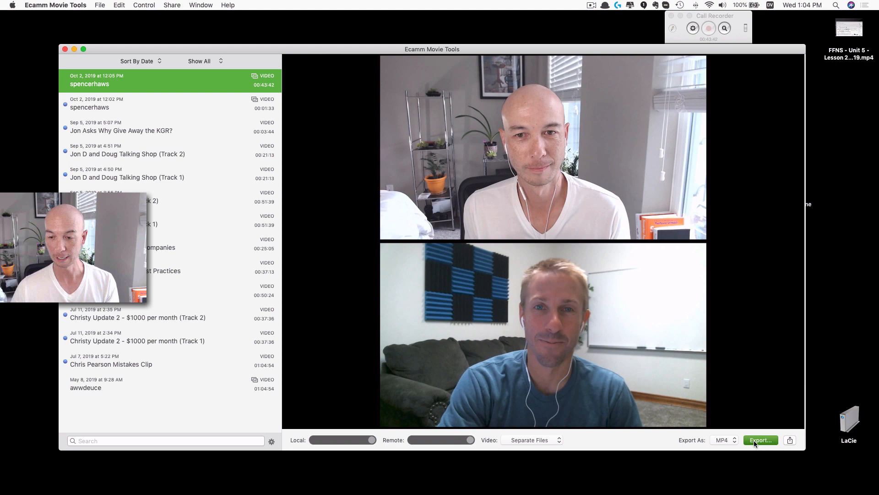
- Export the call as separate MP4 files into the Saved Calls folder
click(761, 440)
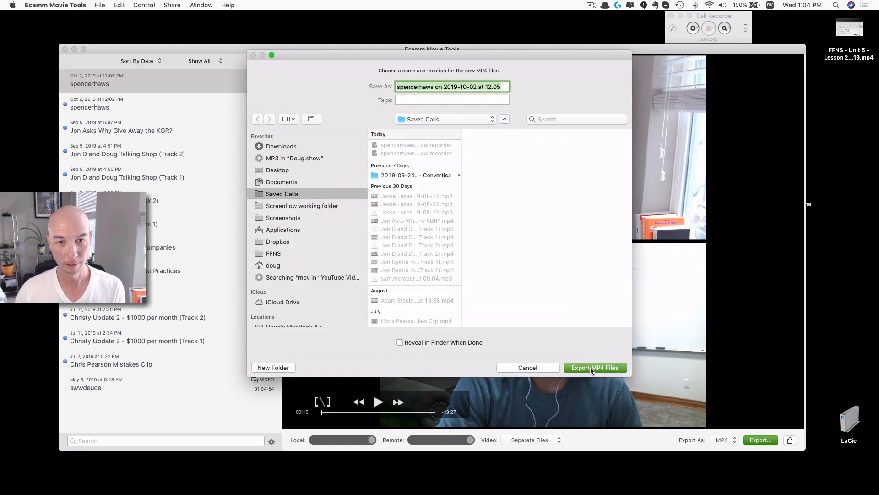
click(594, 367)
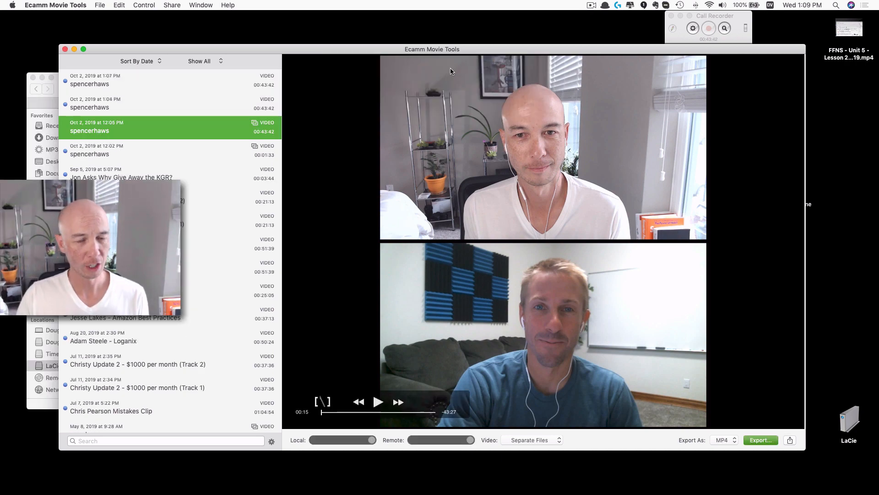
mouse_move(345, 57)
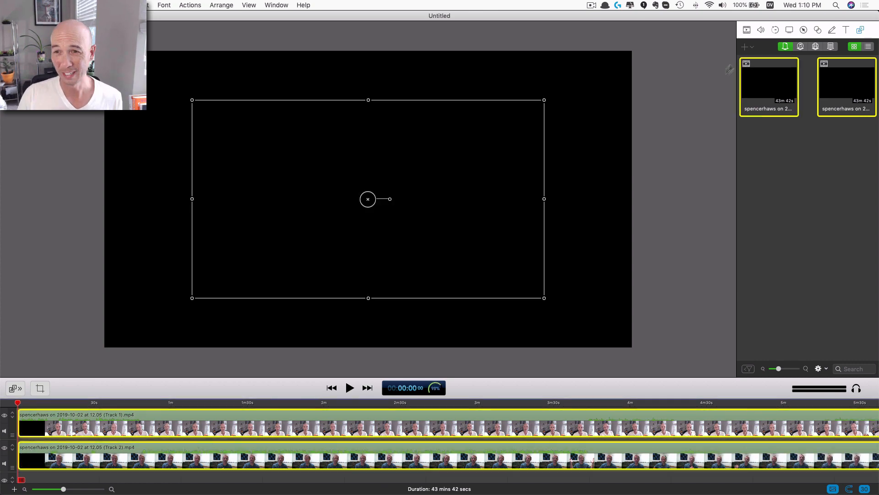
- Enable Remove Background Noise at 22% for both call tracks in Audio properties
click(761, 29)
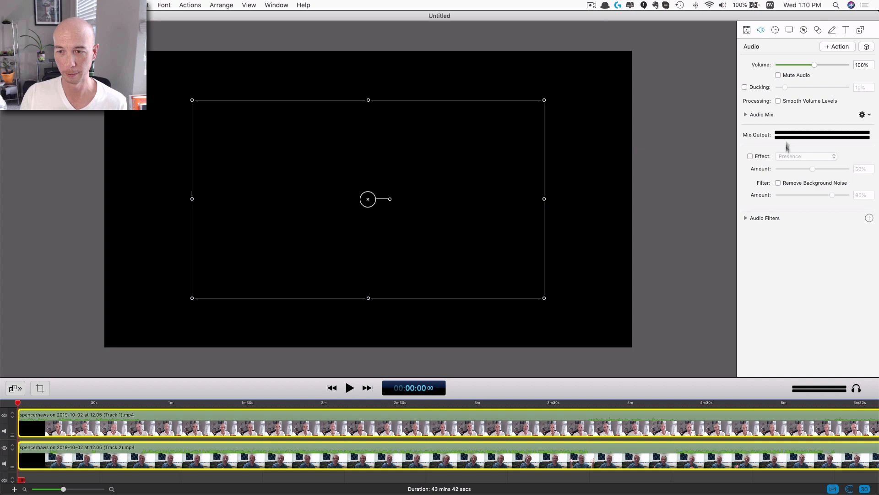
click(778, 183)
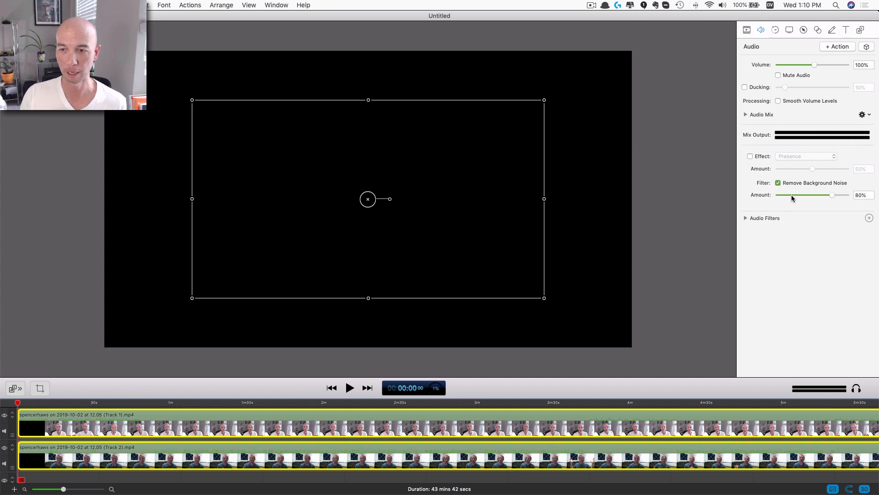
drag(831, 194, 790, 194)
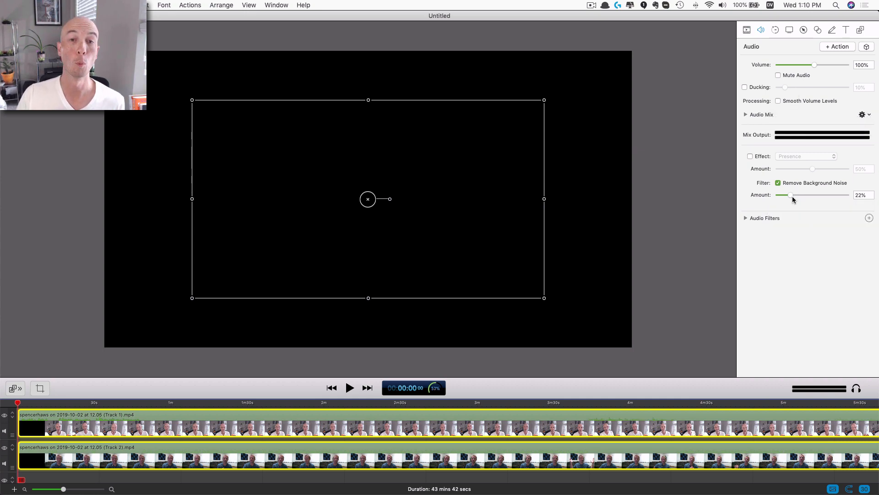
mouse_move(791, 195)
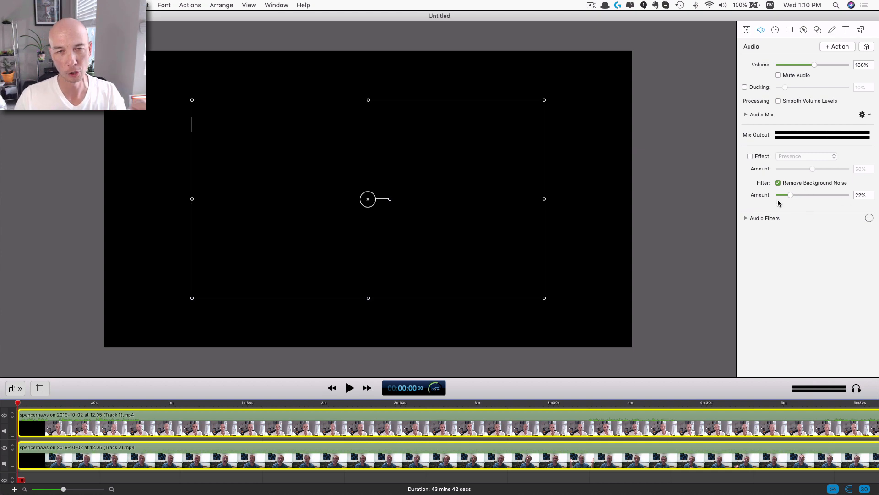
mouse_move(806, 227)
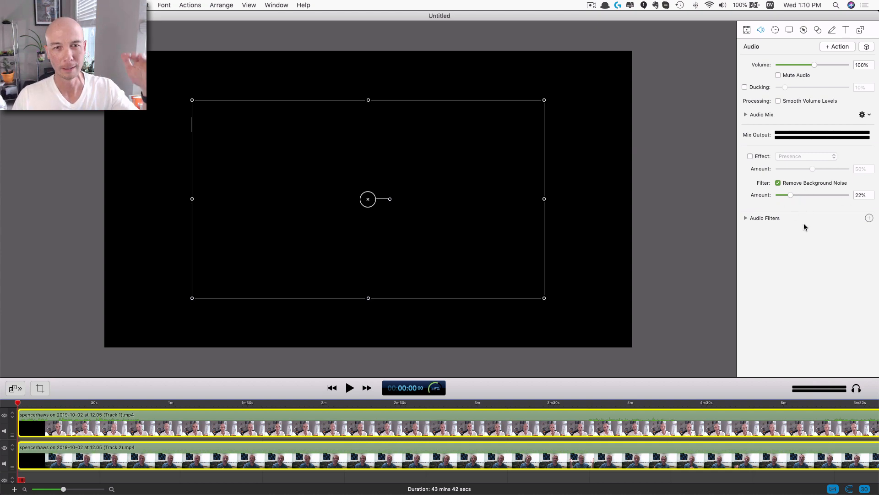
mouse_move(802, 253)
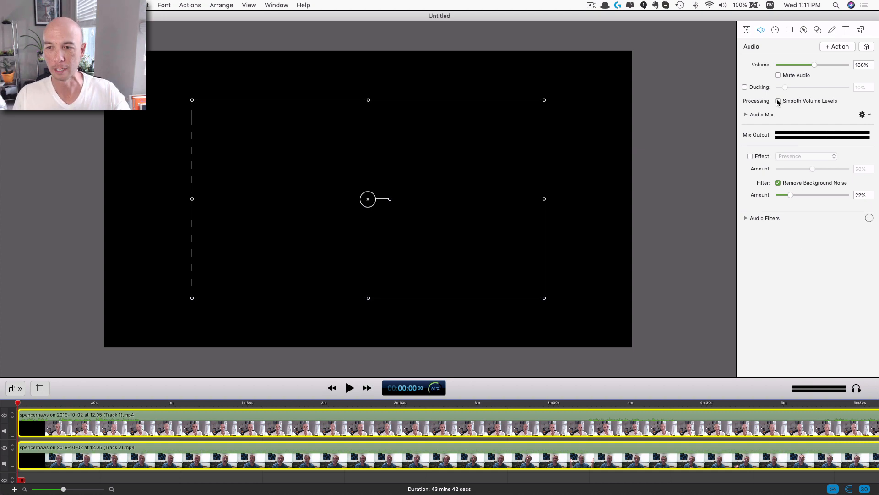
- Turn on Smooth Volume Levels for both call tracks and let it calculate
click(778, 101)
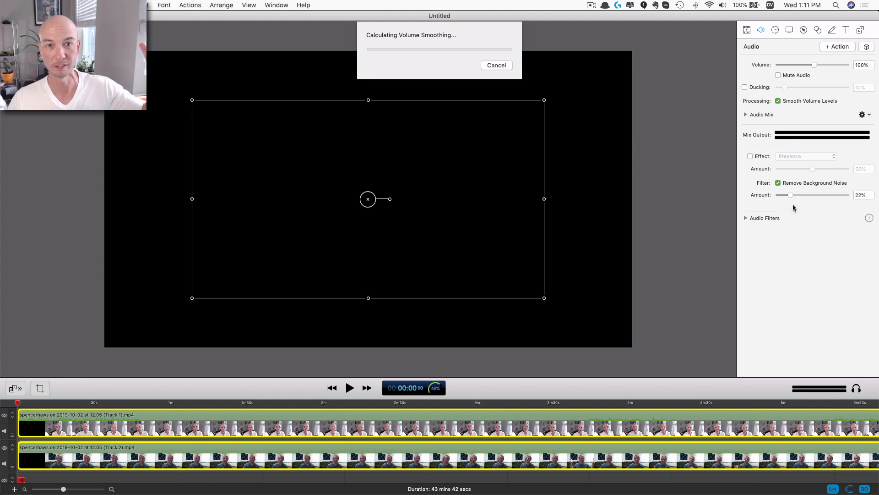
mouse_move(803, 243)
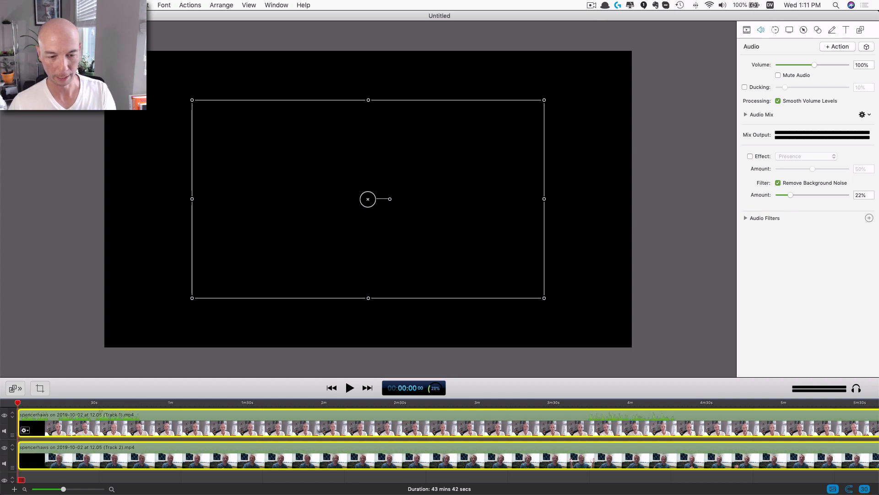
click(182, 402)
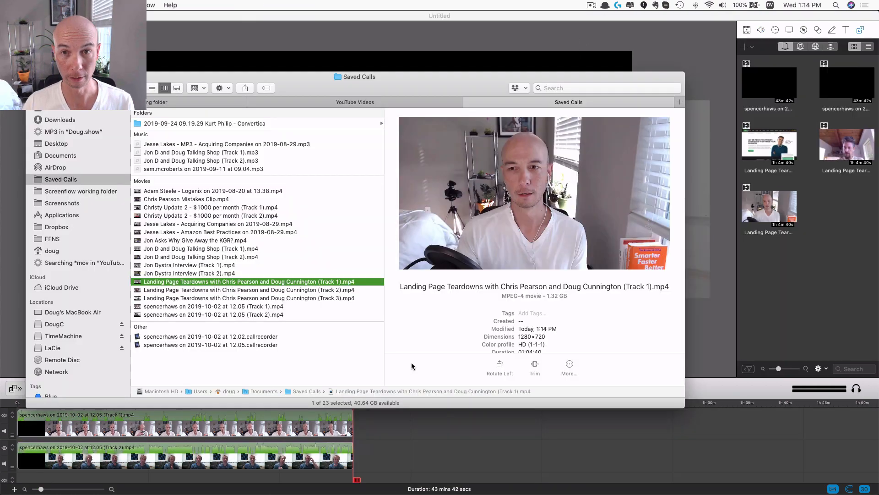
mouse_move(307, 283)
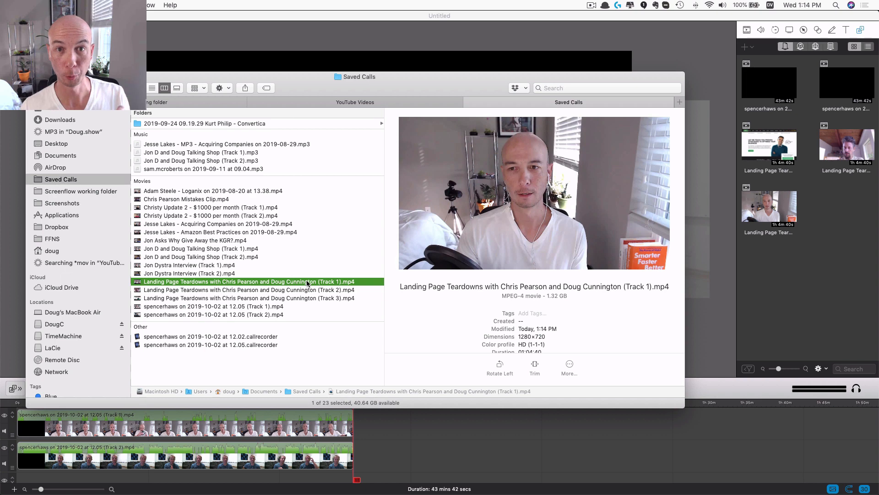
mouse_move(314, 286)
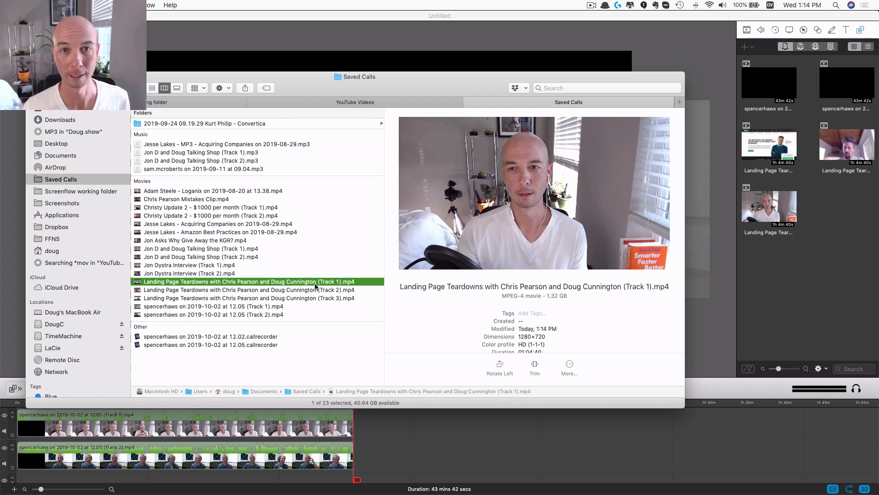
- Preview the Landing Page Teardowns Track 2 and Track 3 screen-share files in Saved Calls
click(249, 289)
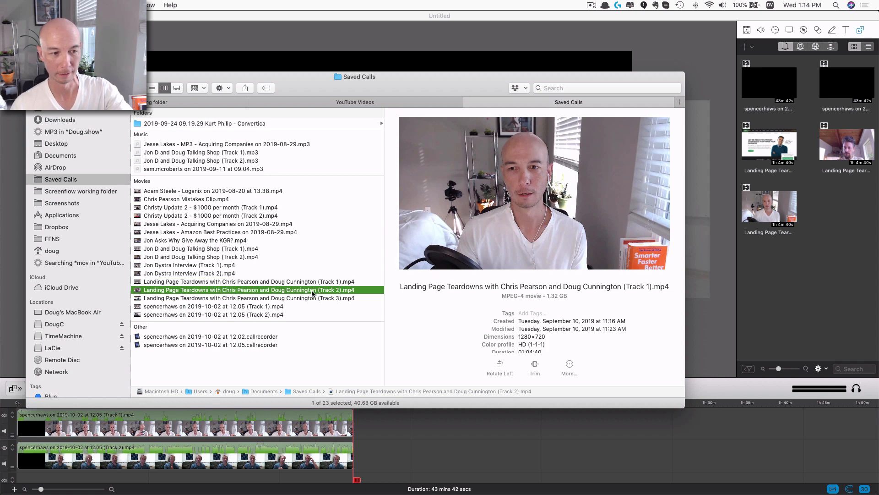
click(249, 297)
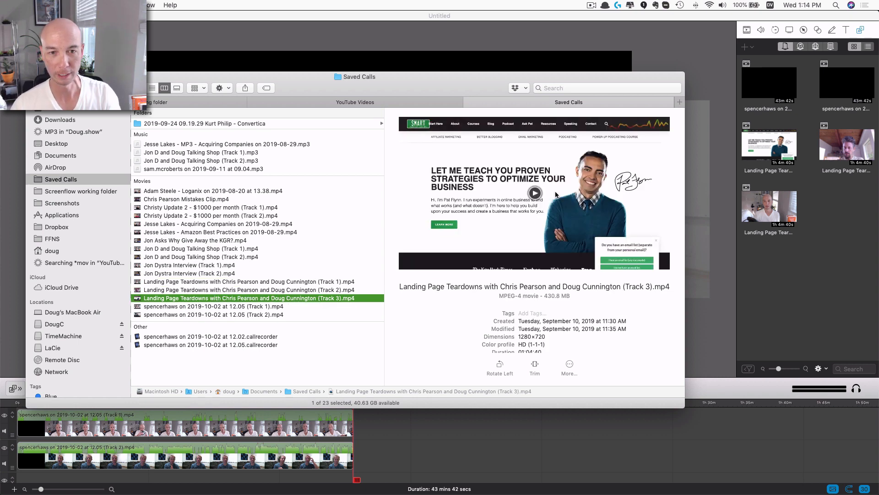
mouse_move(570, 171)
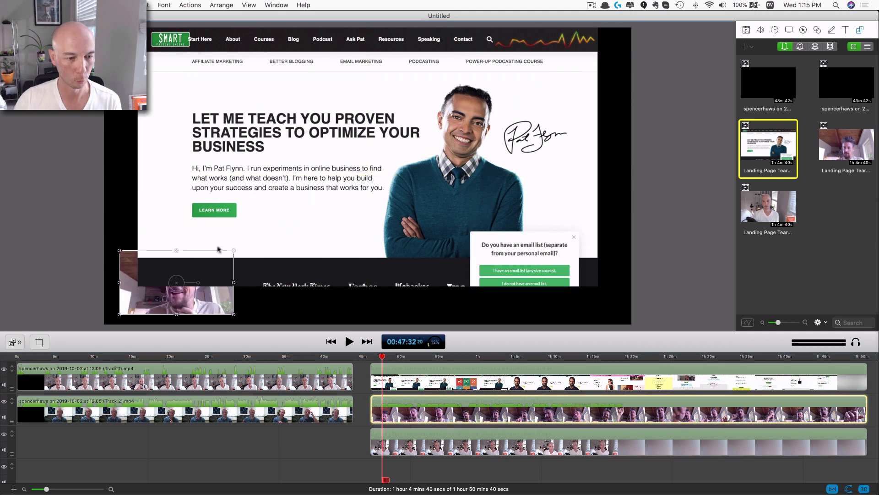
- Shrink the webcam clip into a small overlay in the bottom-left corner of the screen share
drag(175, 283, 146, 297)
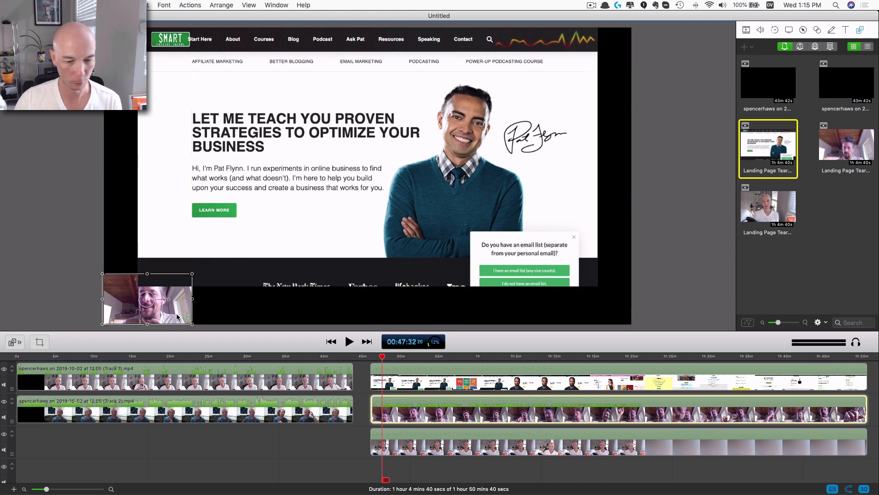